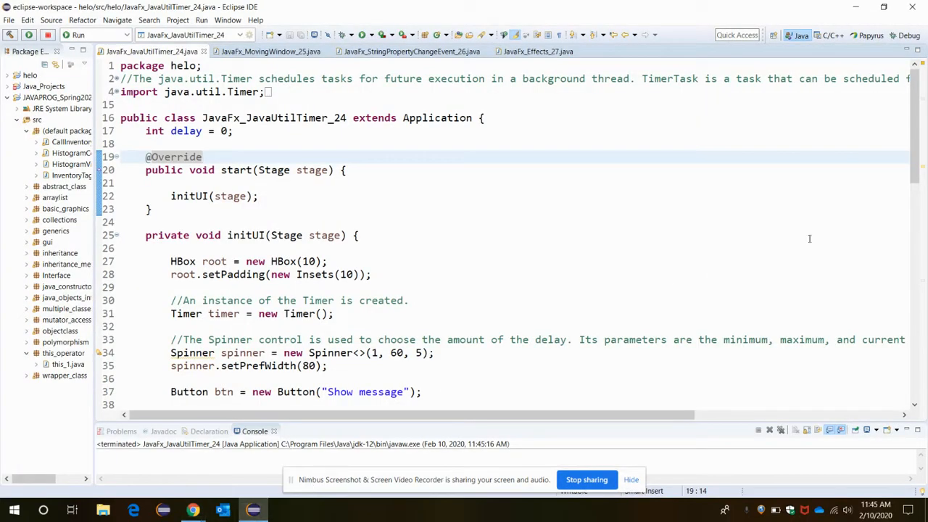
{"action": "mouse_move", "coordinate": [902, 300]}
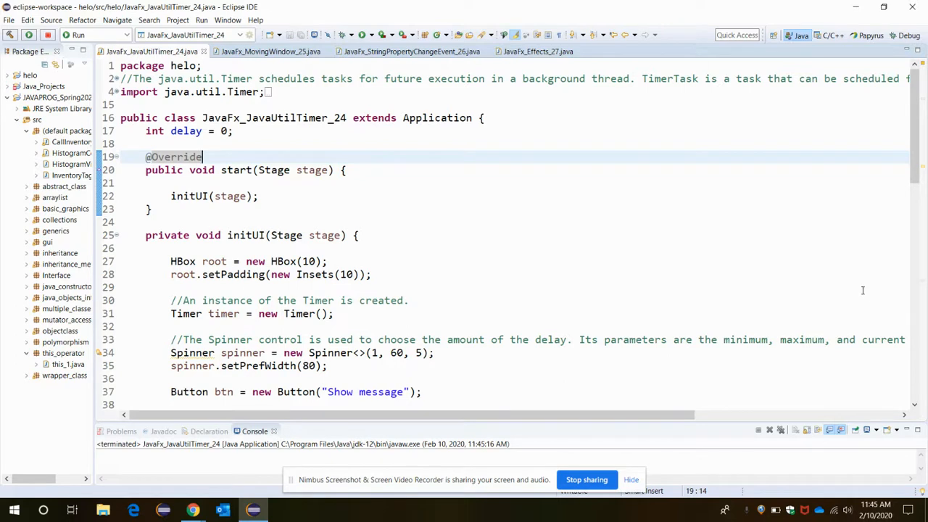
{"action": "mouse_move", "coordinate": [676, 290]}
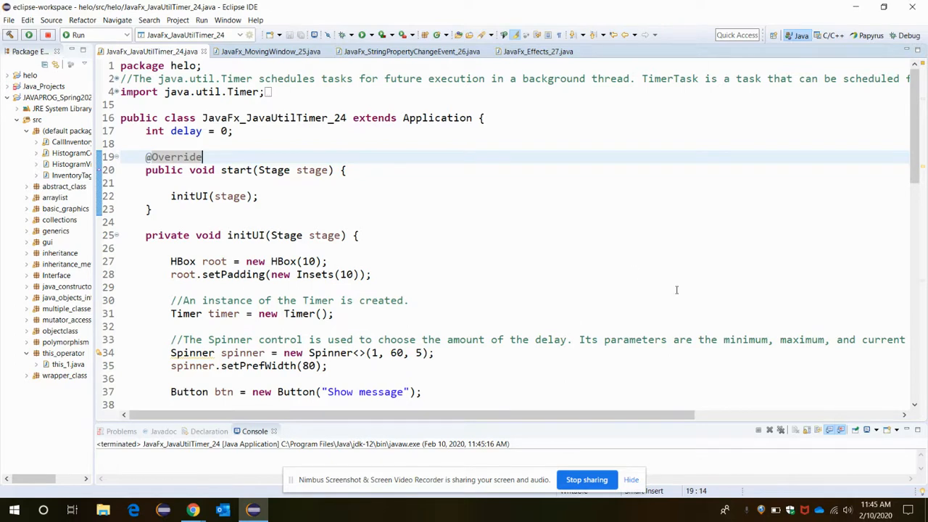
{"action": "mouse_move", "coordinate": [521, 301]}
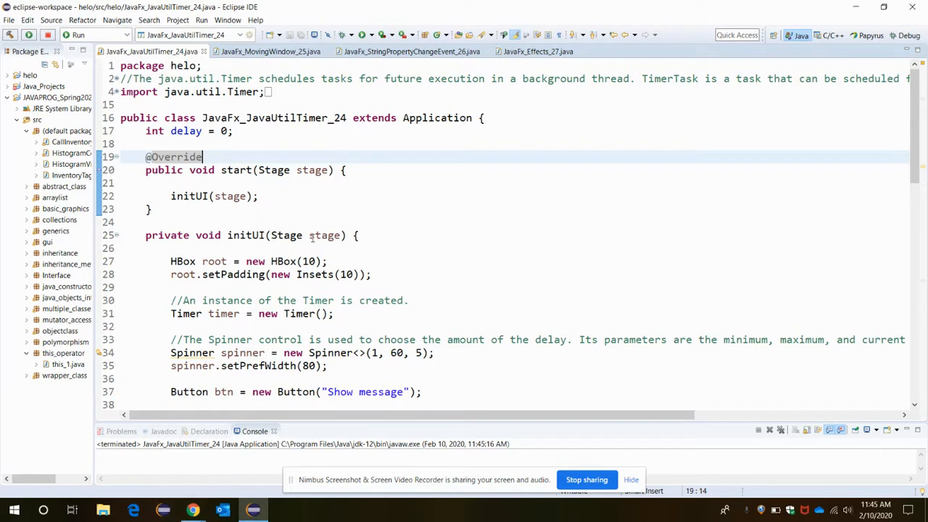
{"action": "mouse_move", "coordinate": [366, 227]}
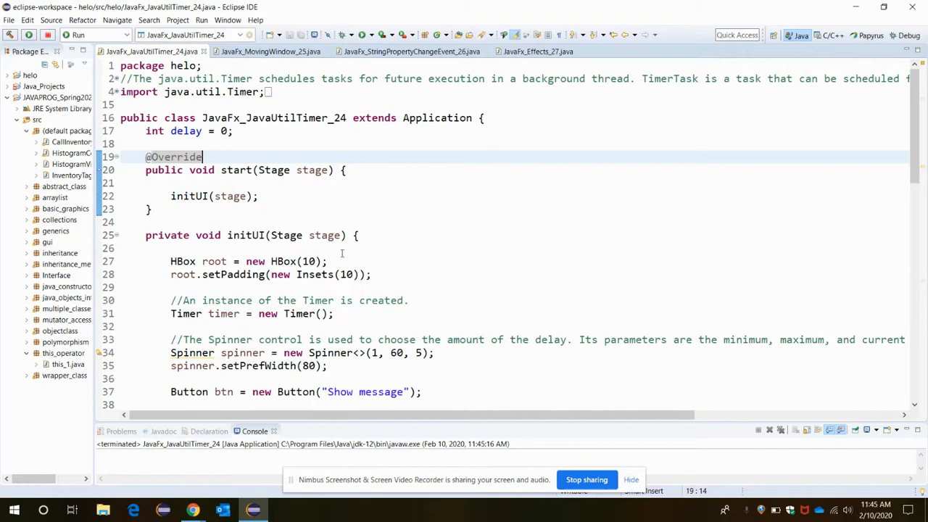
{"action": "mouse_move", "coordinate": [216, 167]}
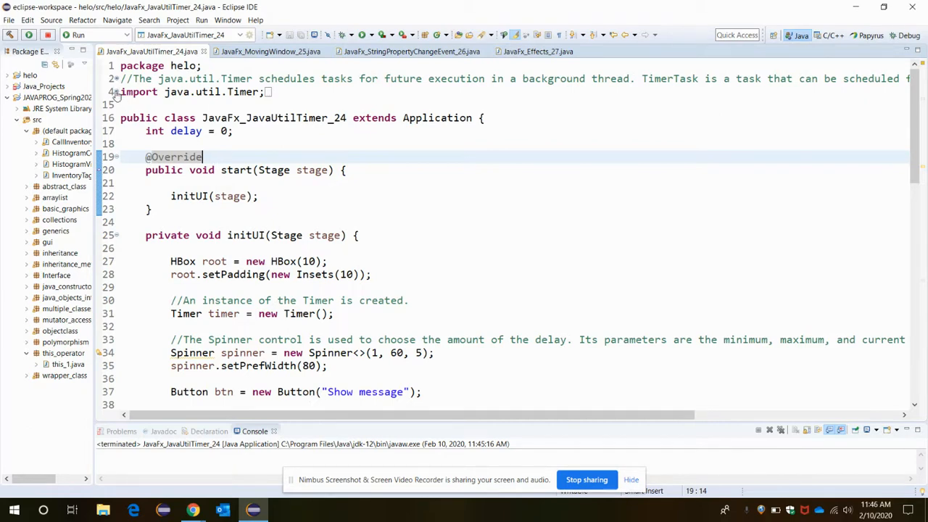
Expand the folded import statements and select the word Application in the import.
{"action": "key", "text": "ctrl+shift+o"}
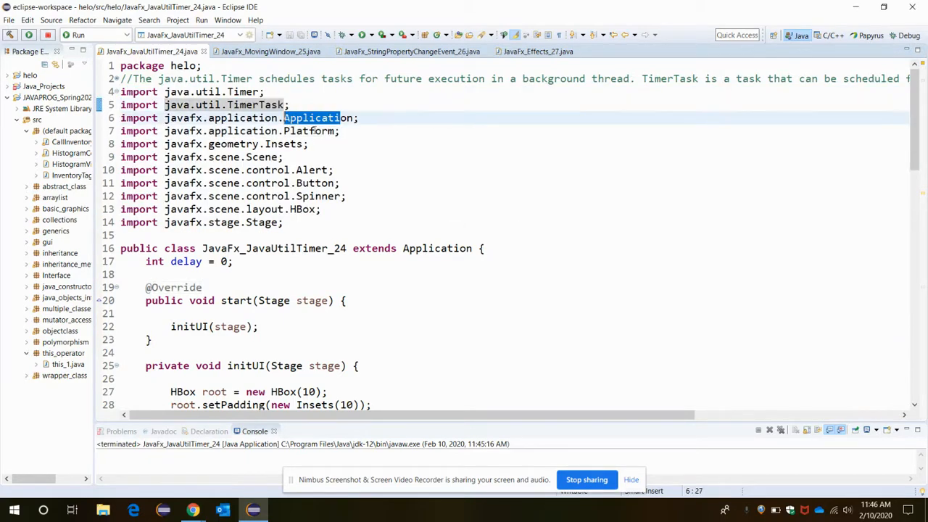
{"action": "double_click", "coordinate": [277, 144]}
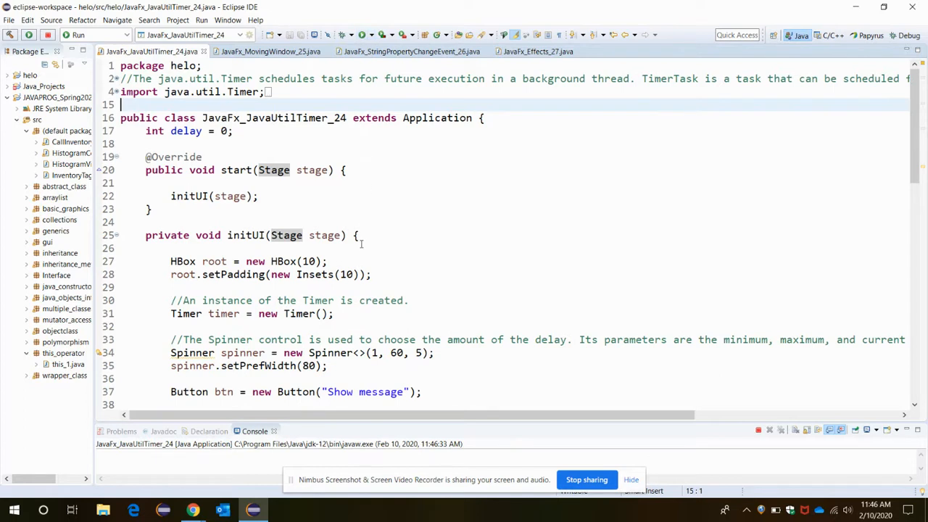
Set the Timer demo delay to 1, show the message, and dismiss the 1-second dialog.
{"action": "left_click", "coordinate": [77, 35]}
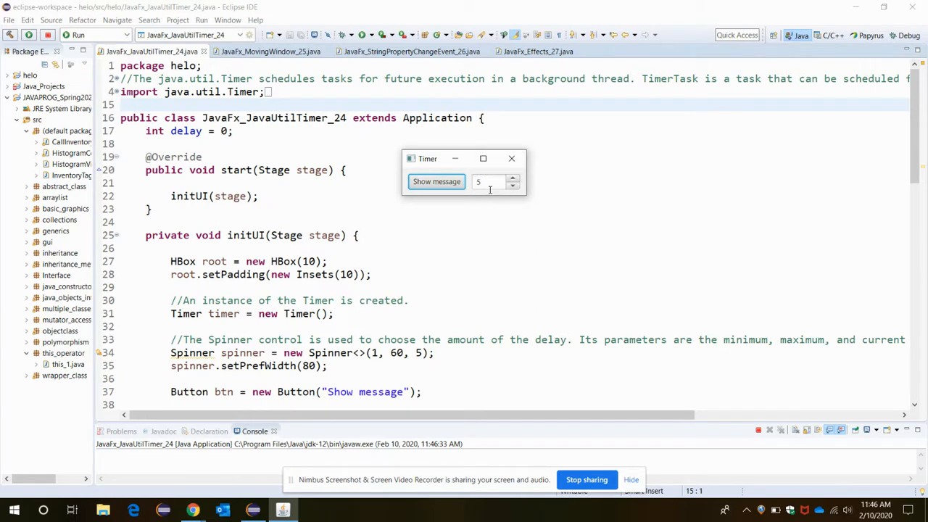
{"action": "left_click", "coordinate": [512, 185]}
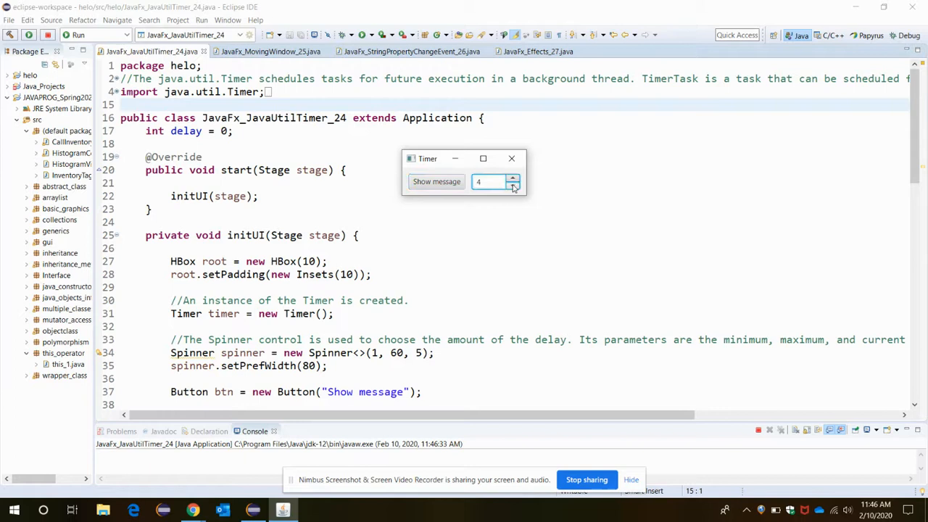
{"action": "left_click", "coordinate": [513, 178]}
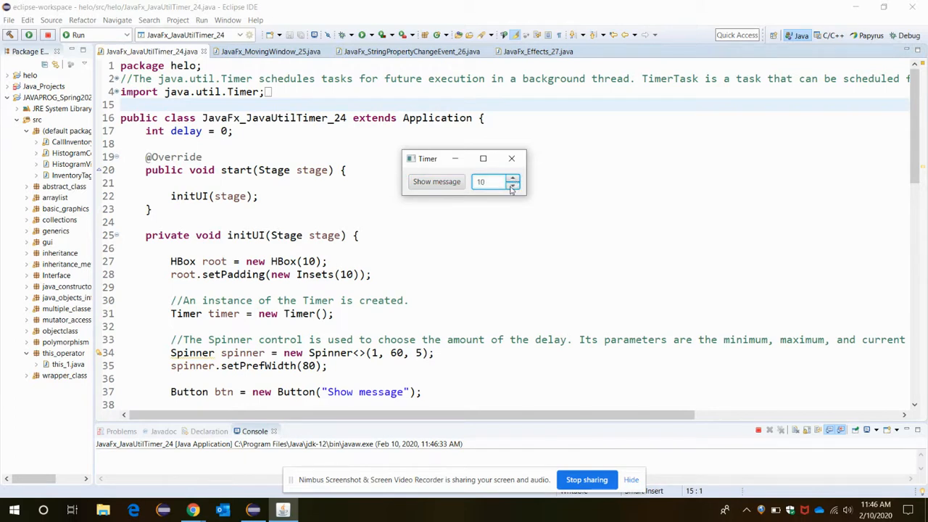
{"action": "left_click", "coordinate": [513, 186]}
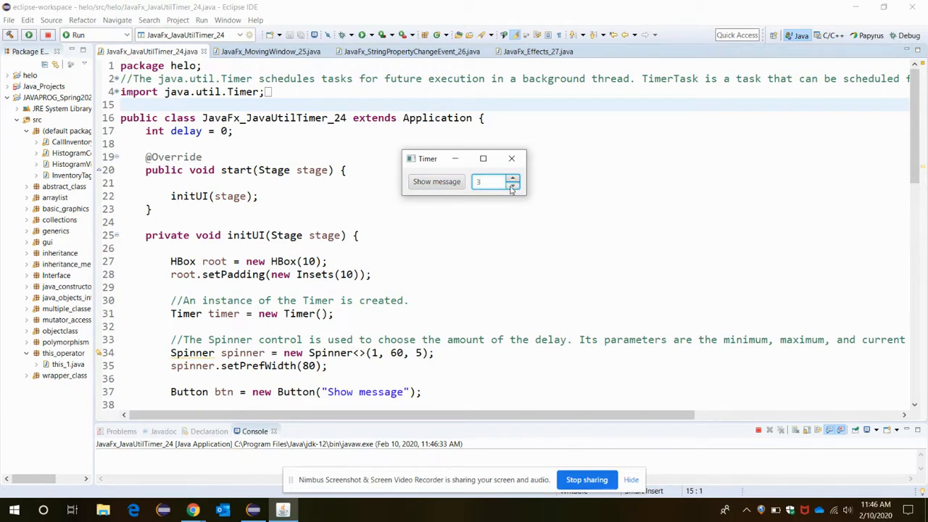
{"action": "left_click", "coordinate": [512, 186]}
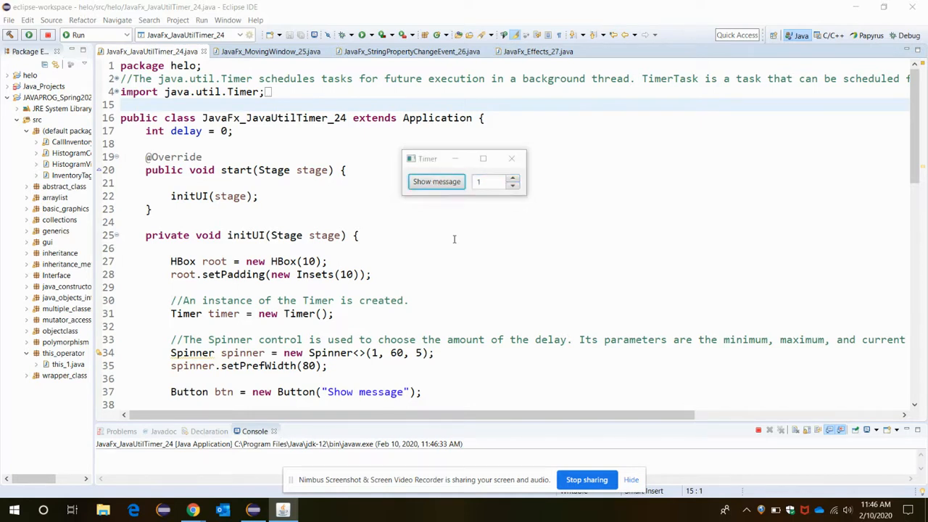
{"action": "left_click", "coordinate": [436, 181]}
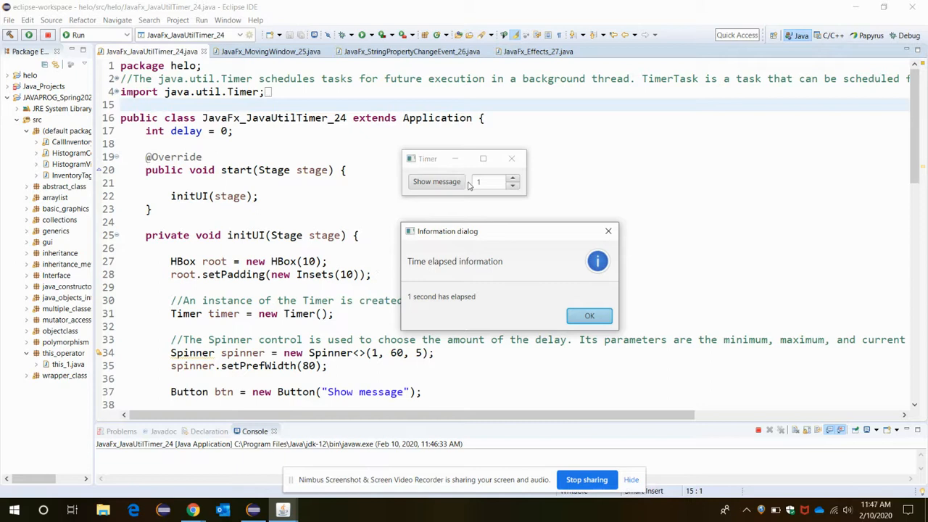
{"action": "mouse_move", "coordinate": [478, 183]}
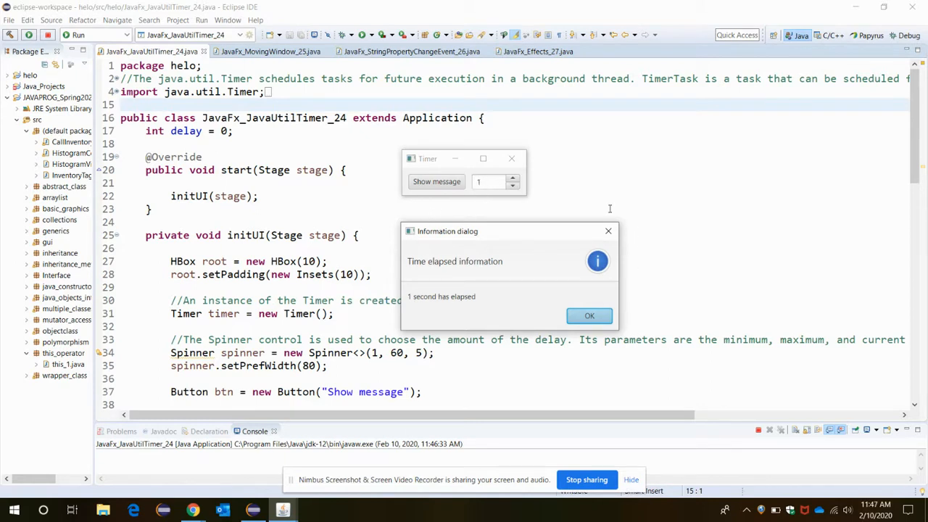
{"action": "left_click", "coordinate": [589, 316]}
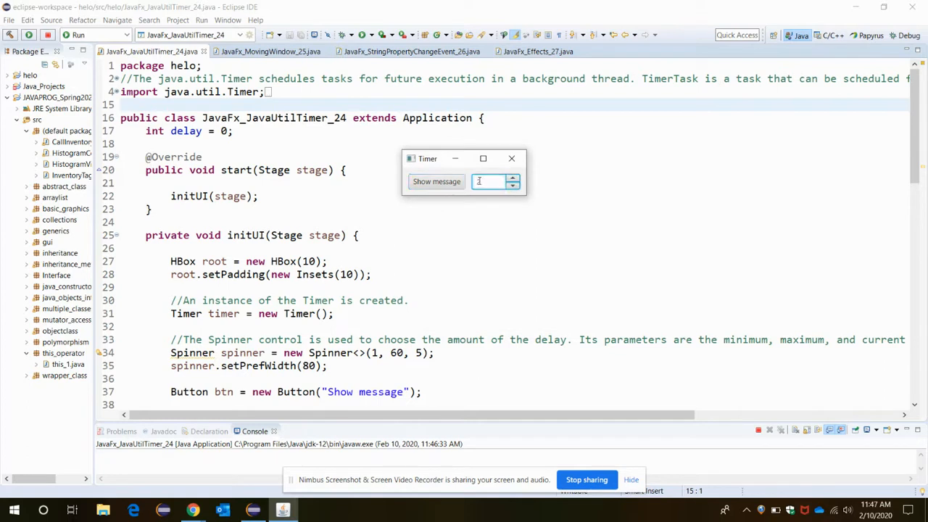
Raise the delay to 2, show the message, and dismiss the 2-seconds dialog.
{"action": "left_click", "coordinate": [512, 178]}
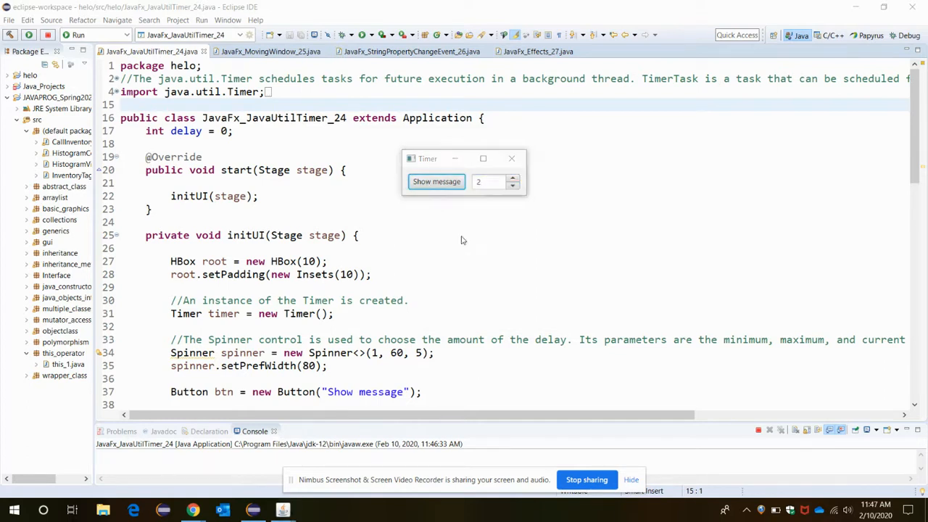
{"action": "left_click", "coordinate": [436, 181]}
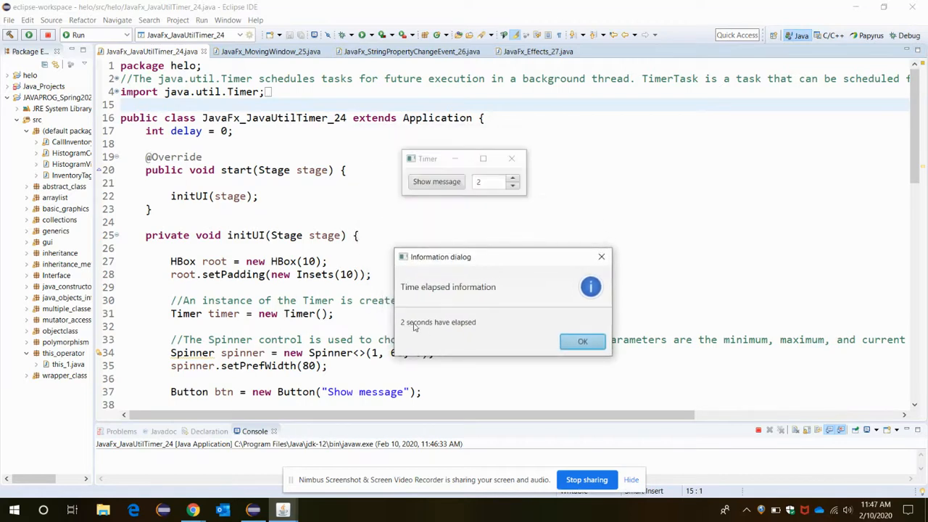
{"action": "left_click", "coordinate": [582, 342]}
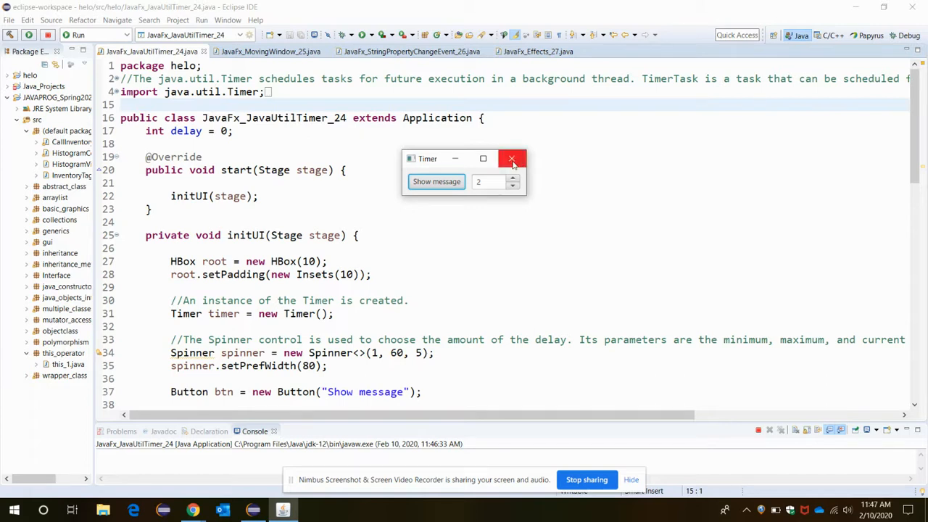
{"action": "left_click", "coordinate": [512, 158]}
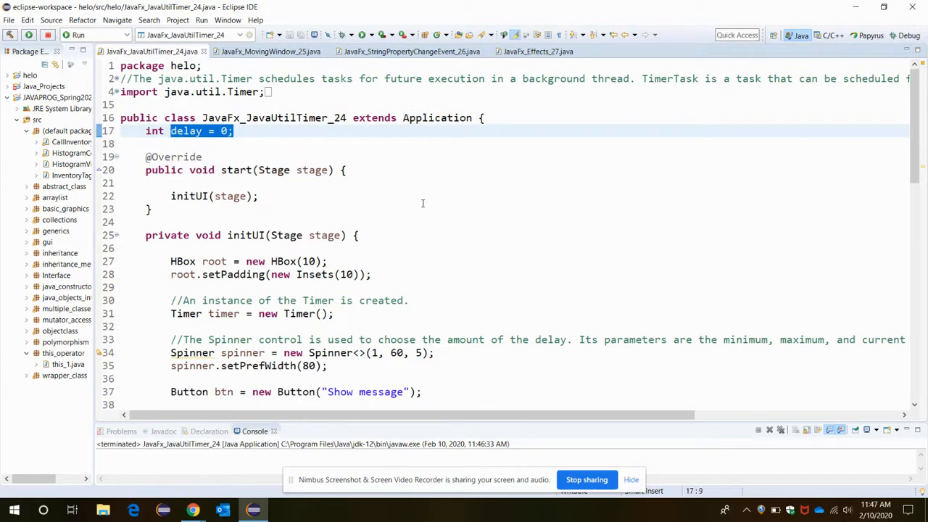
{"action": "scroll", "scroll_direction": "down", "scroll_amount": 3}
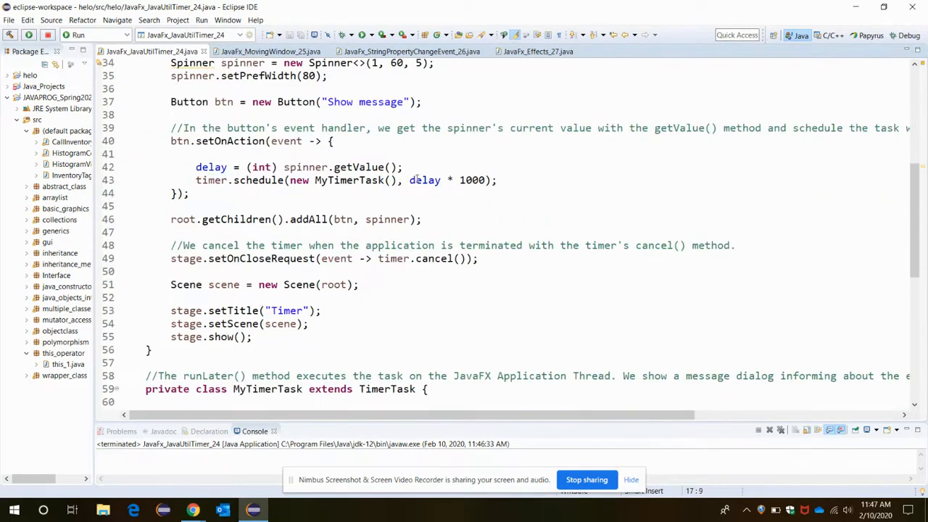
{"action": "scroll", "scroll_direction": "down", "scroll_amount": 3}
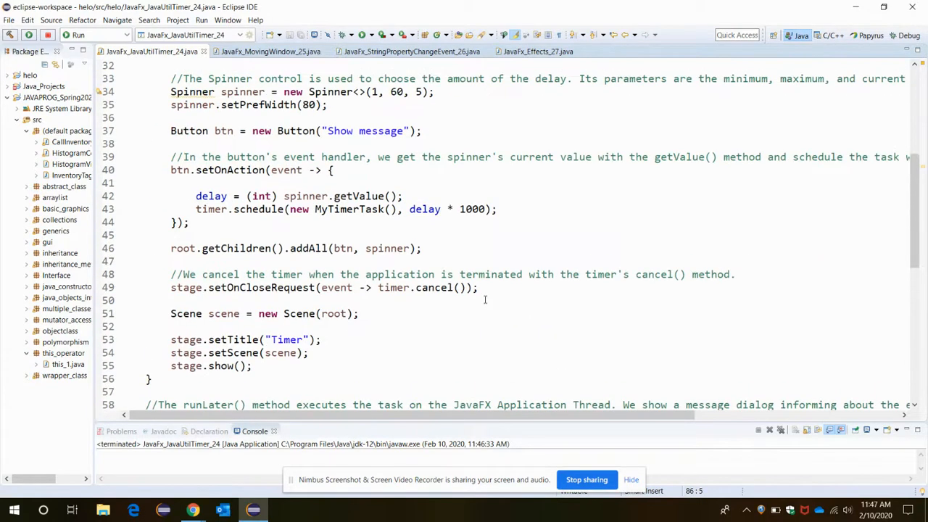
{"action": "scroll", "scroll_direction": "up", "scroll_amount": 3}
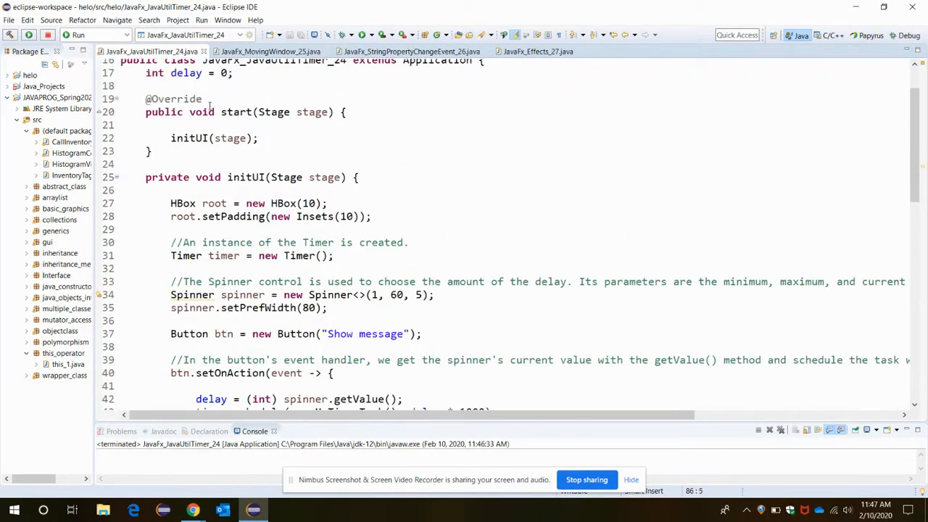
{"action": "double_click", "coordinate": [190, 137]}
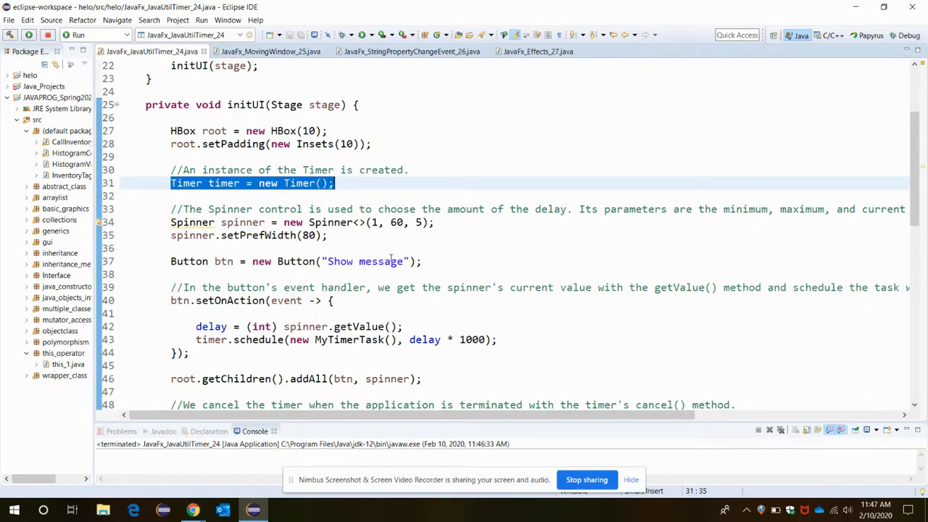
{"action": "mouse_move", "coordinate": [318, 221]}
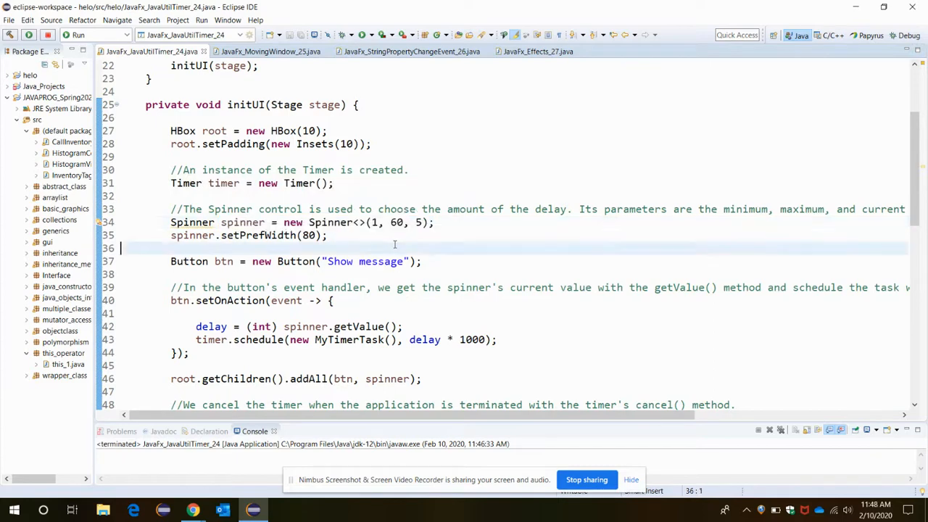
{"action": "scroll", "scroll_direction": "right", "scroll_amount": 3}
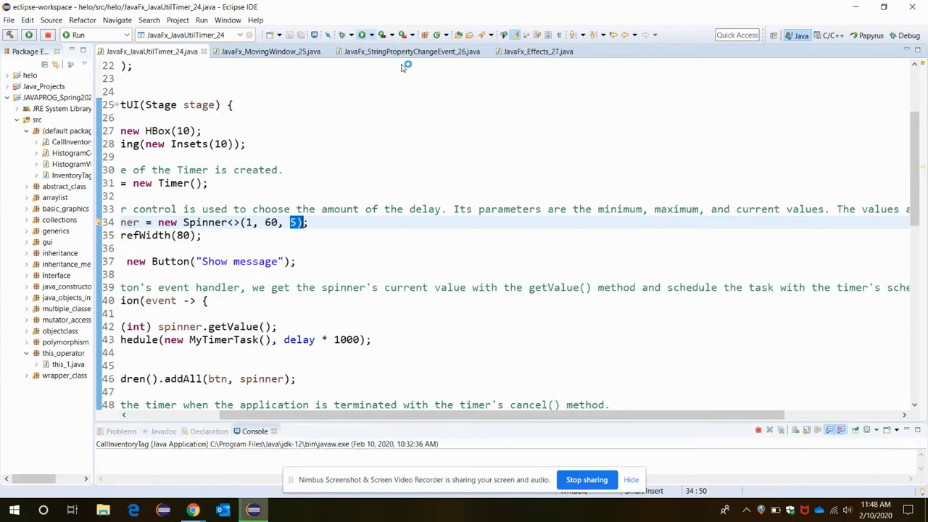
Relaunch the Timer demo at its default delay of 5, then close its window.
{"action": "left_click", "coordinate": [78, 34]}
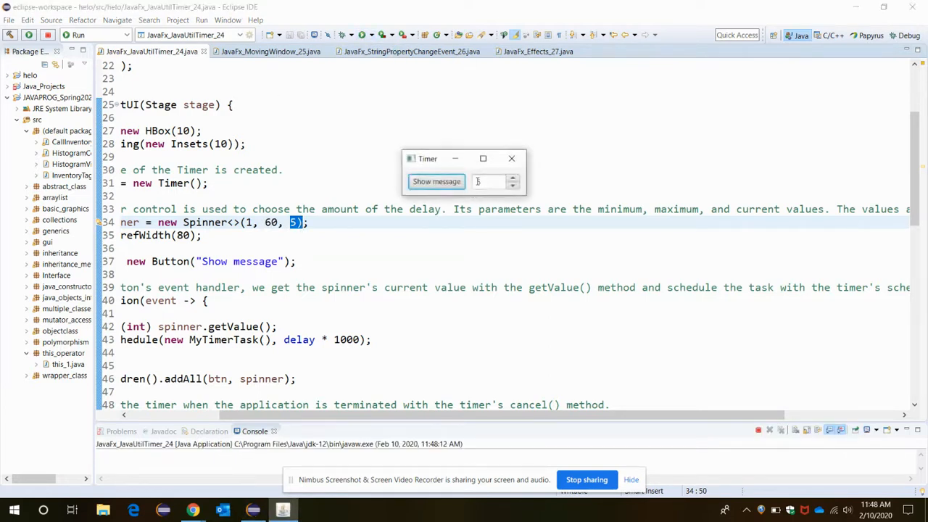
{"action": "left_click", "coordinate": [511, 158]}
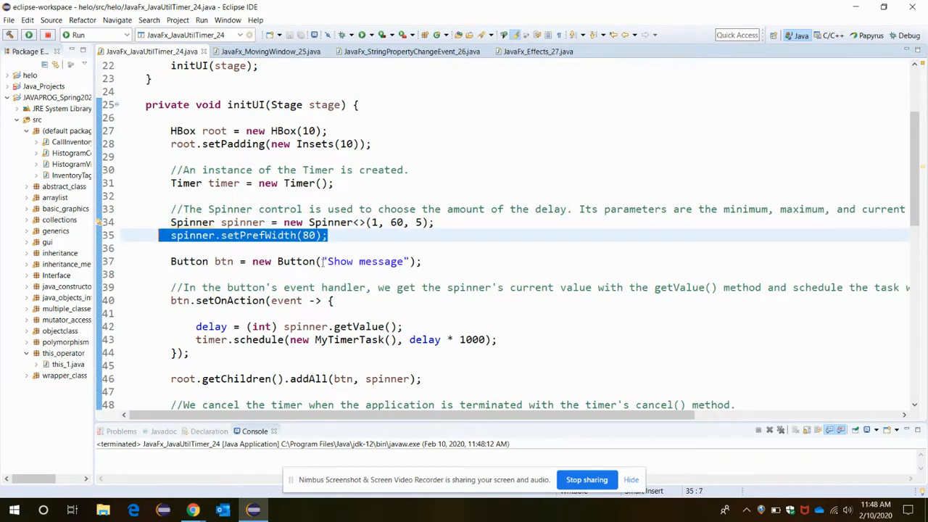
Highlight the spinner's preferred width of 80 and the timer cancel call on close.
{"action": "double_click", "coordinate": [309, 235]}
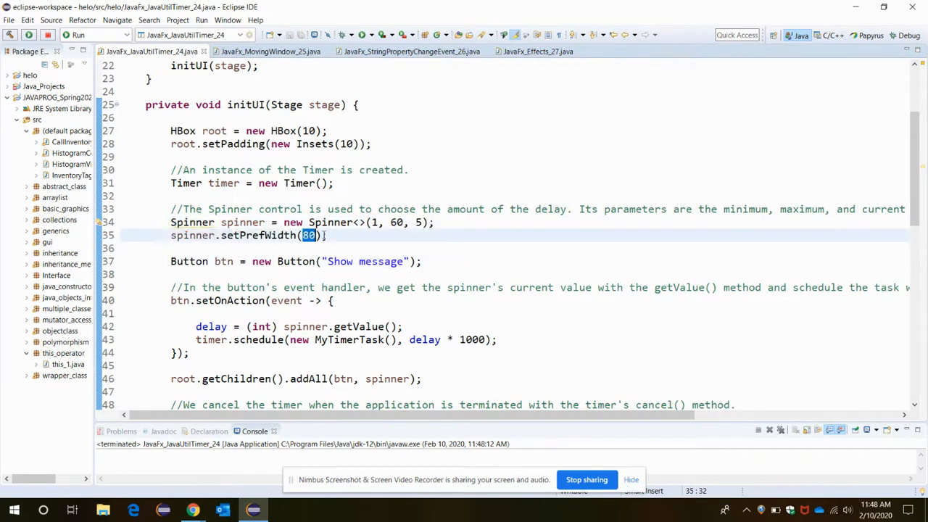
{"action": "scroll", "scroll_direction": "down", "scroll_amount": 3}
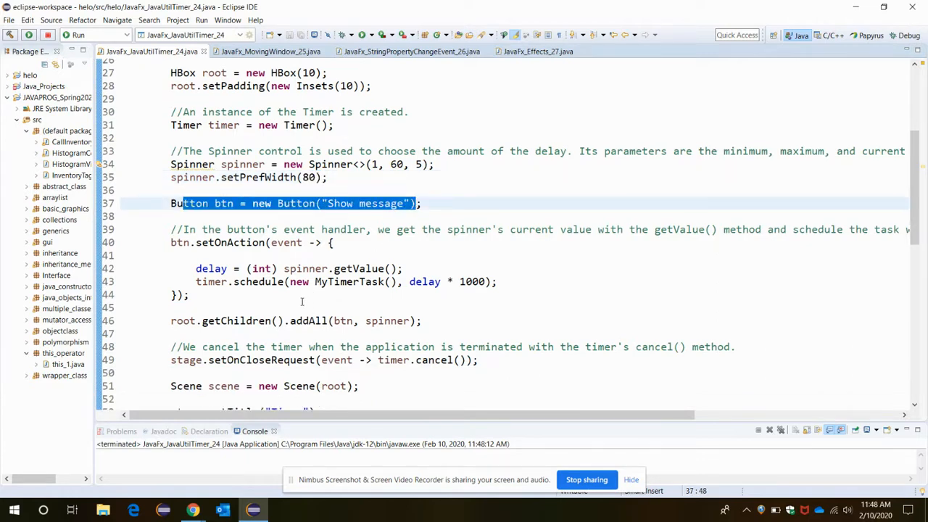
{"action": "scroll", "scroll_direction": "down", "scroll_amount": 3}
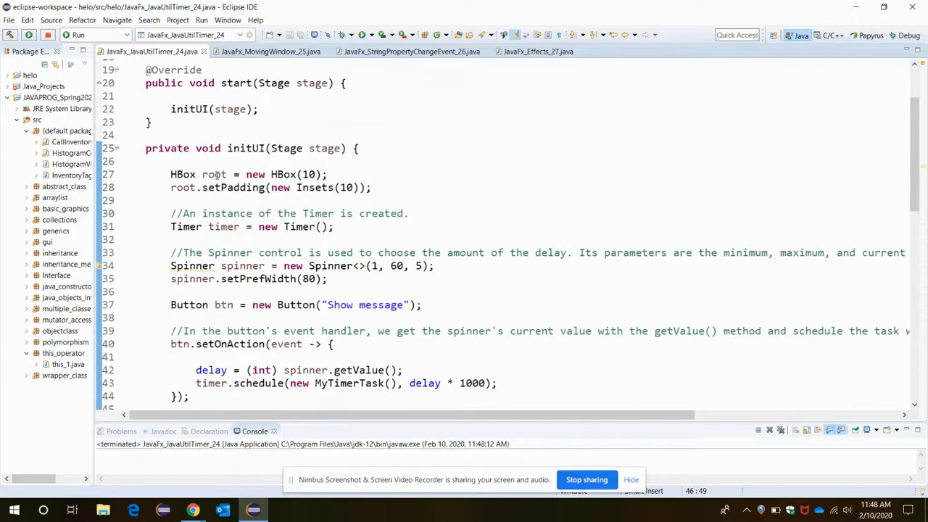
{"action": "scroll", "scroll_direction": "down", "scroll_amount": 3}
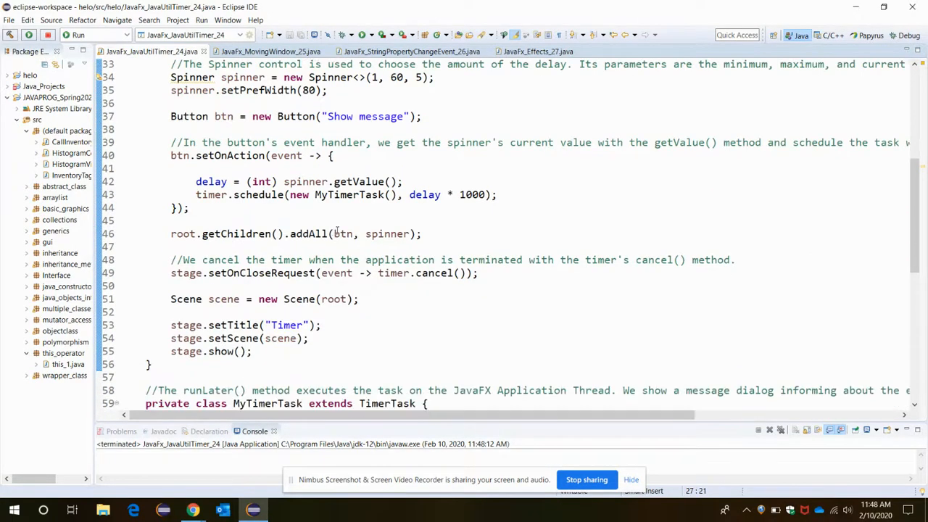
{"action": "scroll", "scroll_direction": "down", "scroll_amount": 3}
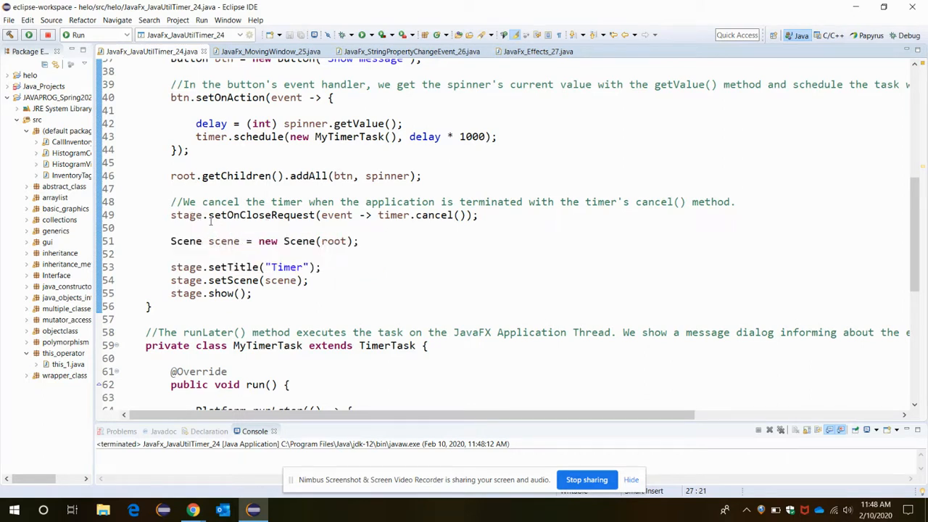
{"action": "left_click", "coordinate": [210, 215]}
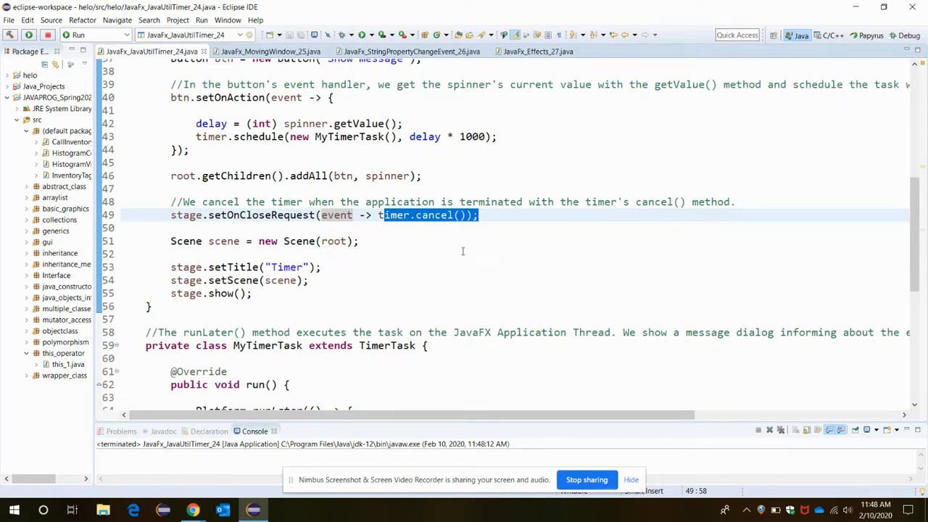
{"action": "mouse_move", "coordinate": [185, 241]}
{"action": "type", "text": "//"}
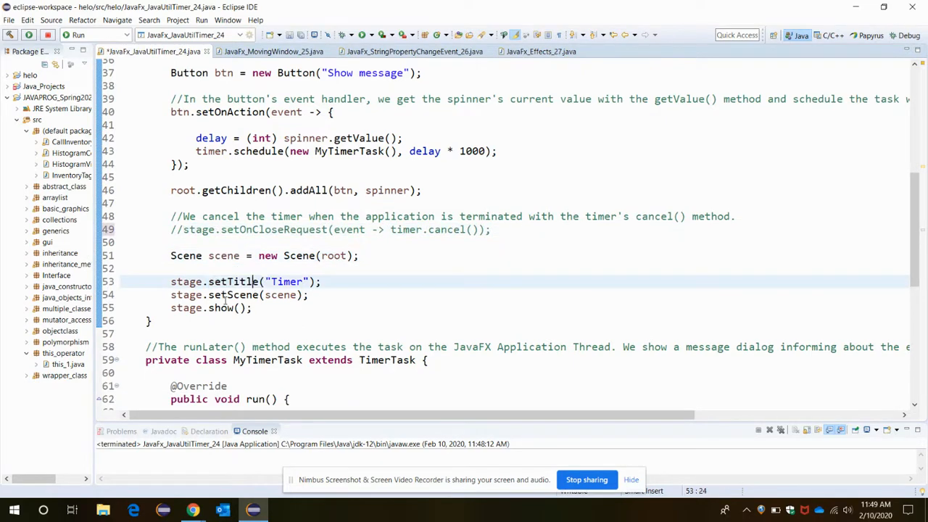
Highlight the delay variable assigned from the spinner in the button handler.
{"action": "scroll", "scroll_direction": "down", "scroll_amount": 3}
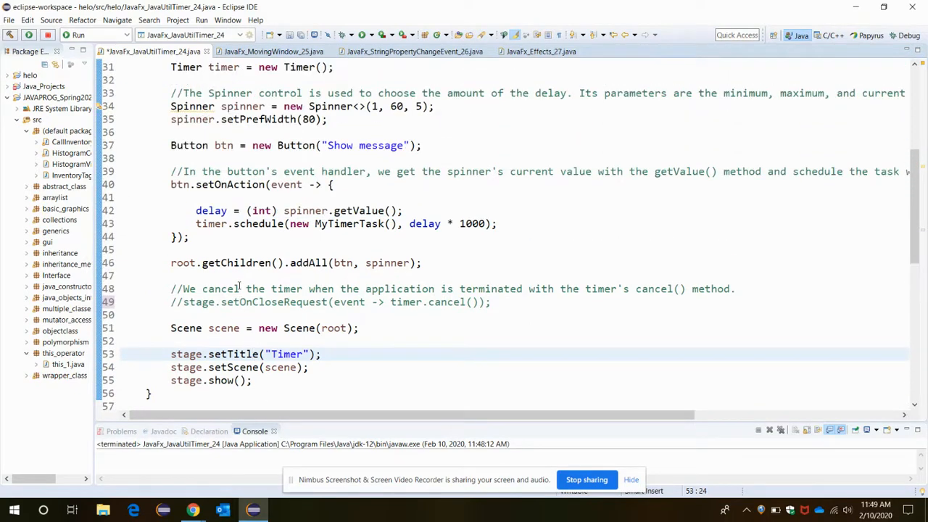
{"action": "scroll", "scroll_direction": "down", "scroll_amount": 3}
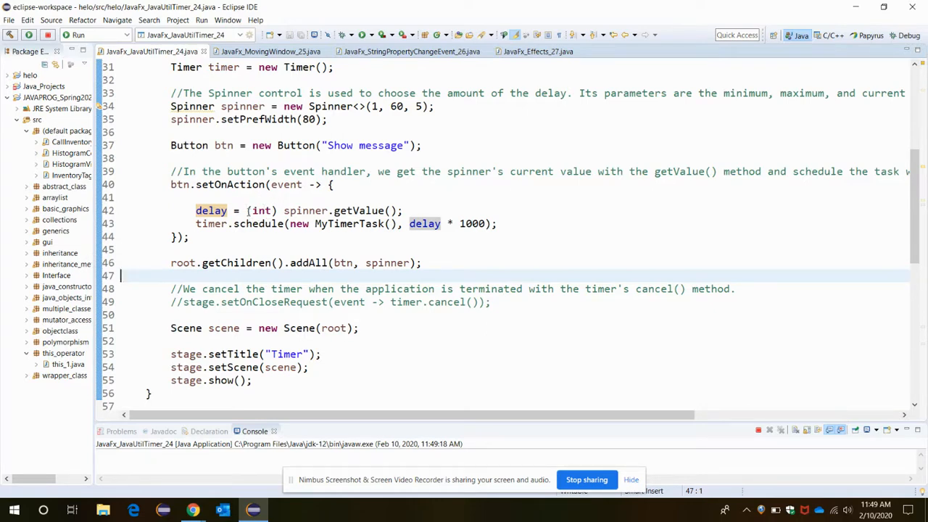
{"action": "double_click", "coordinate": [211, 210]}
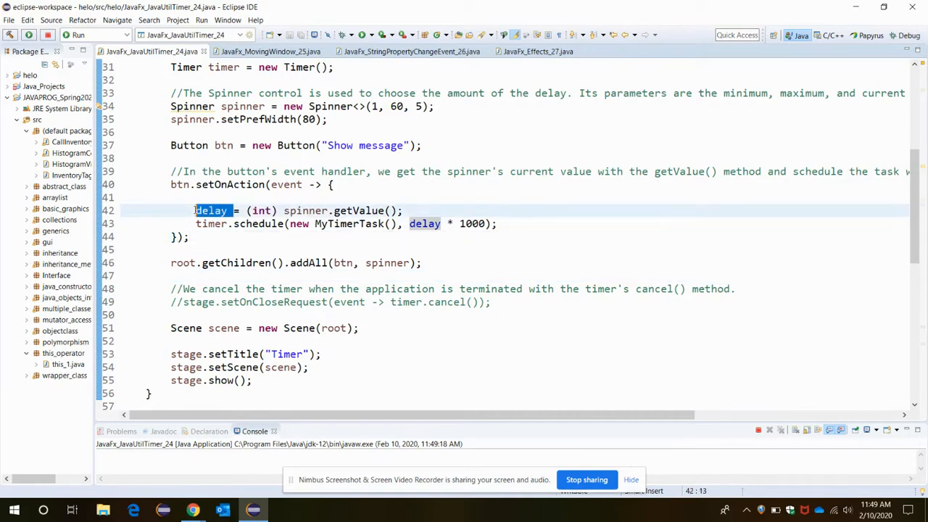
{"action": "double_click", "coordinate": [211, 210]}
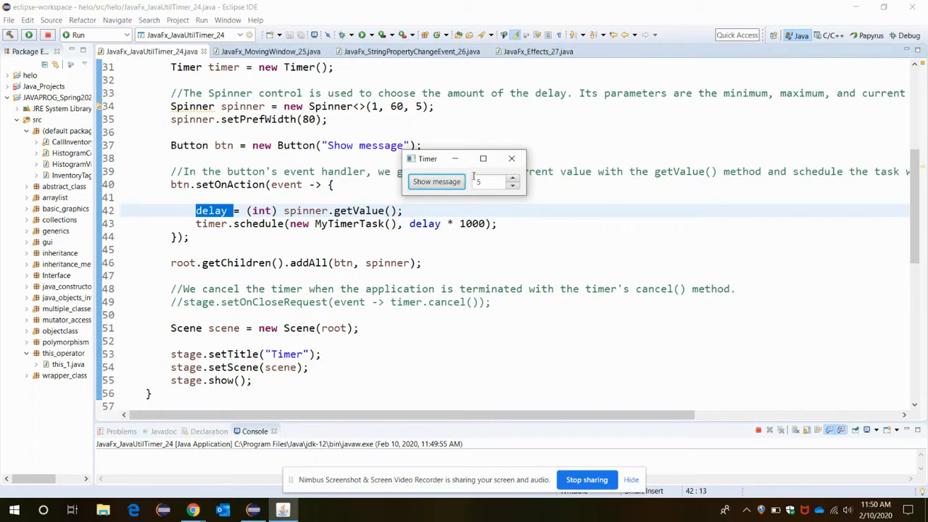
Back in the editor, highlight delay * 1000 and new MyTimerTask() in timer.schedule.
{"action": "left_click", "coordinate": [511, 158]}
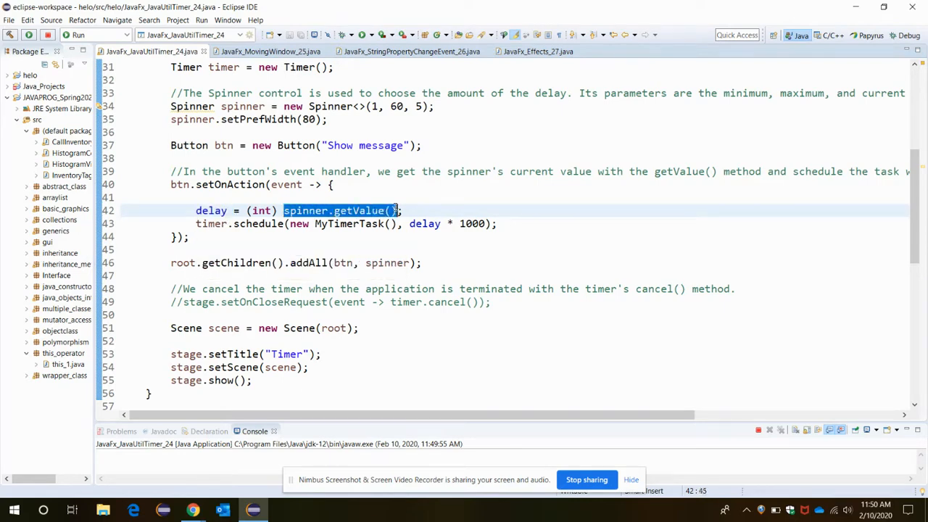
{"action": "mouse_move", "coordinate": [350, 223]}
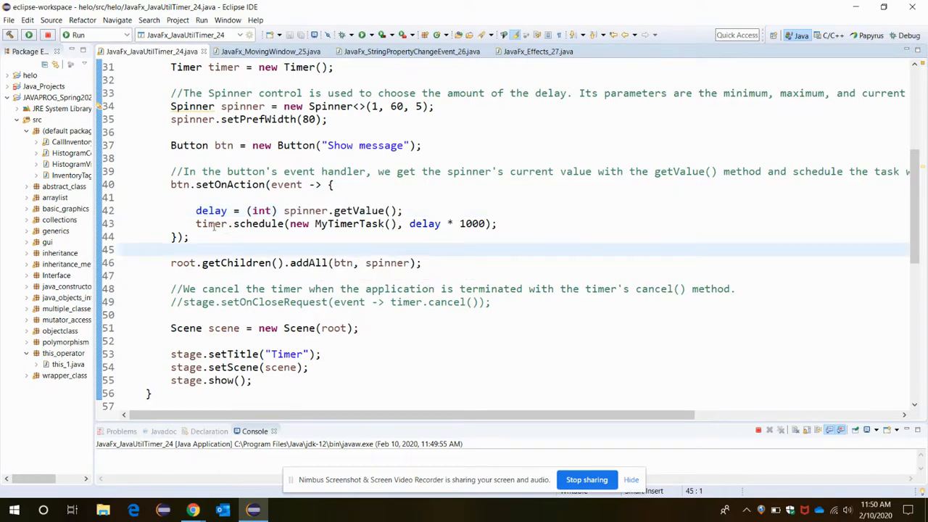
{"action": "left_click_drag", "start_coordinate": [234, 223], "coordinate": [373, 224]}
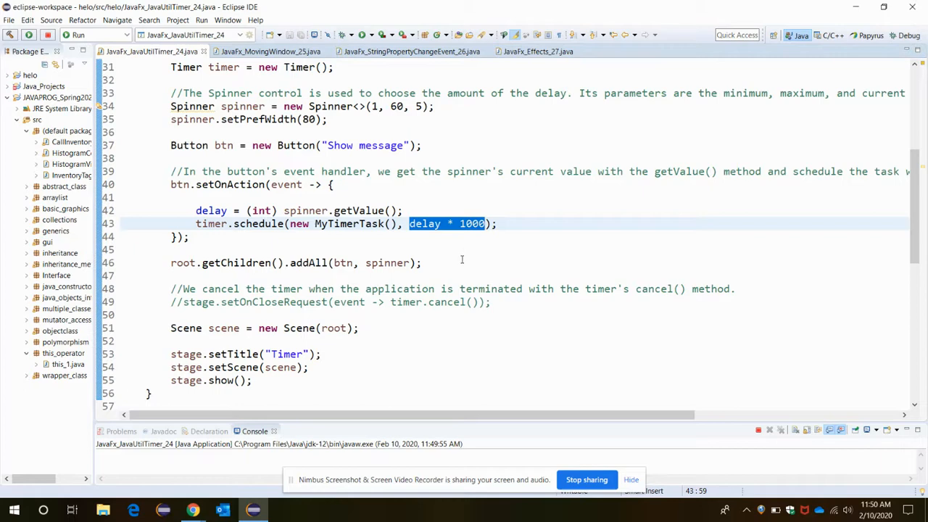
{"action": "left_click", "coordinate": [420, 263]}
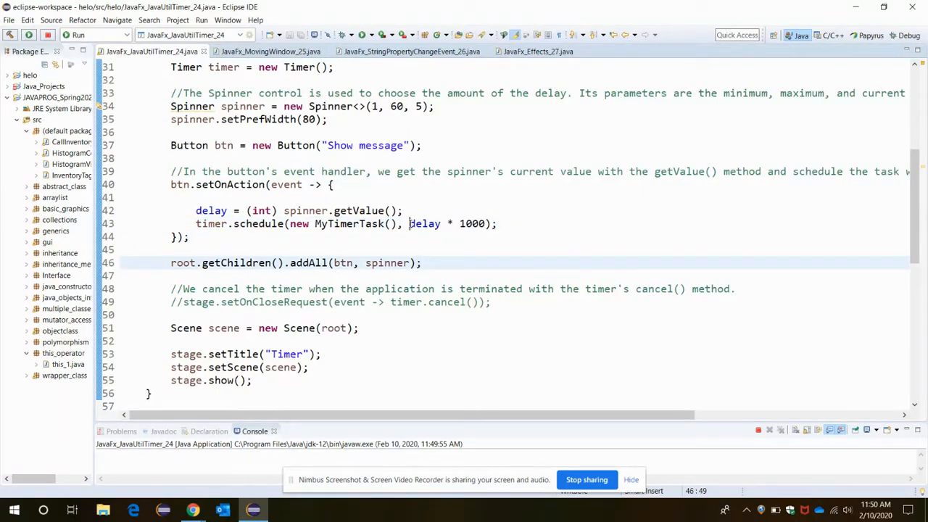
{"action": "left_click", "coordinate": [291, 224]}
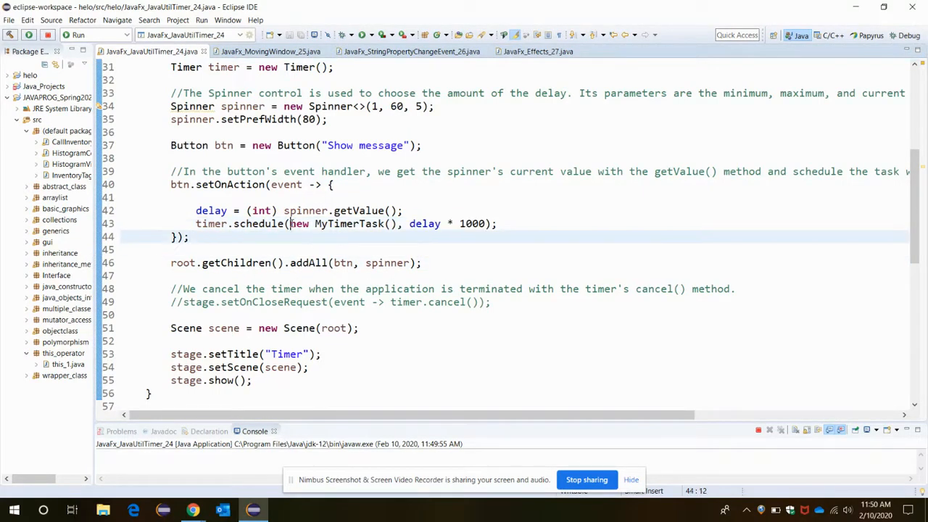
{"action": "double_click", "coordinate": [341, 223]}
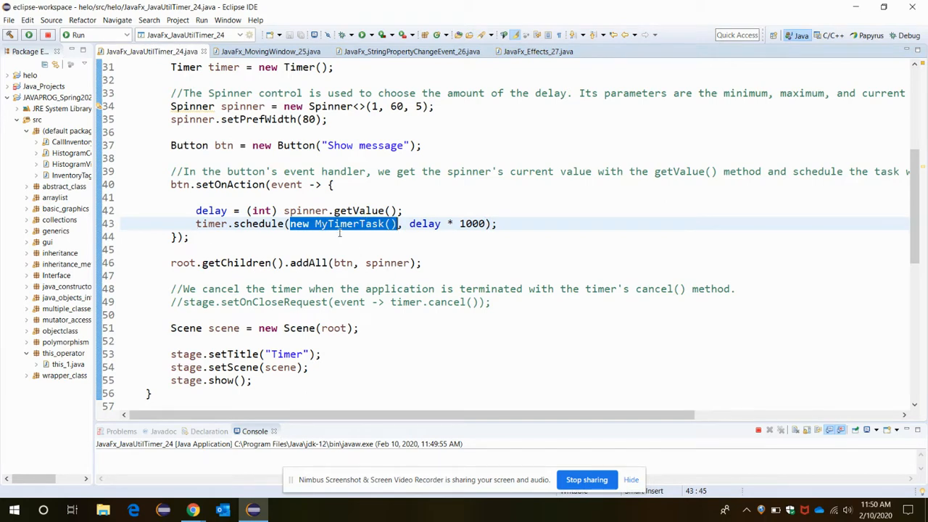
Highlight the TimerTask superclass and the run method name in MyTimerTask.
{"action": "scroll", "scroll_direction": "down", "scroll_amount": 3}
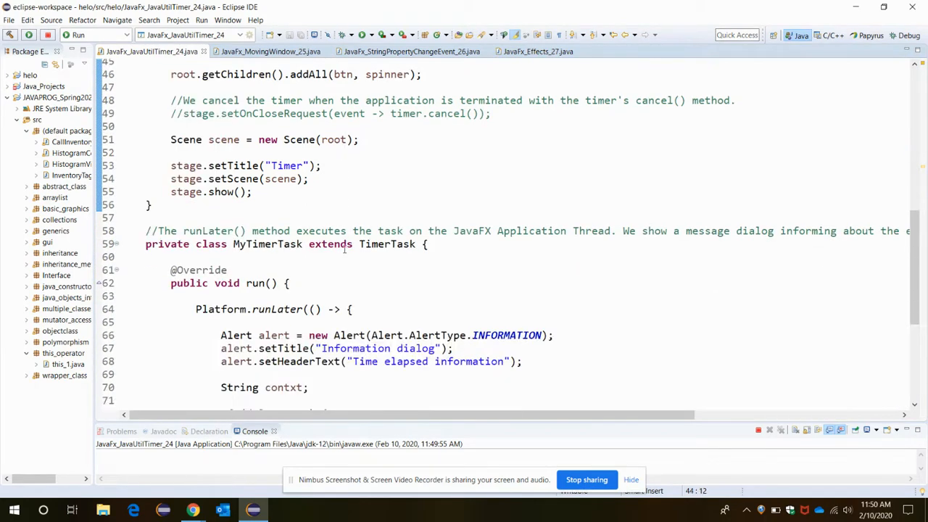
{"action": "scroll", "scroll_direction": "down", "scroll_amount": 3}
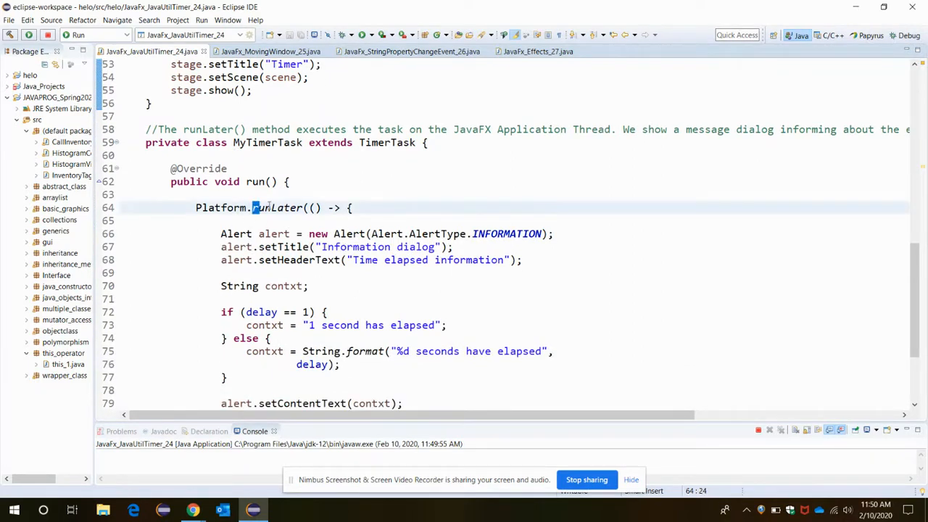
{"action": "double_click", "coordinate": [267, 142]}
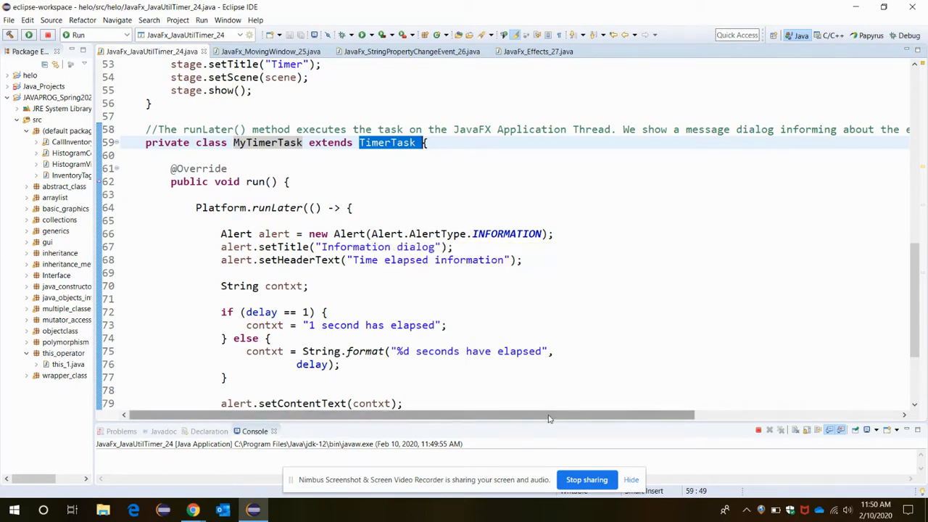
{"action": "scroll", "scroll_direction": "right", "scroll_amount": 3}
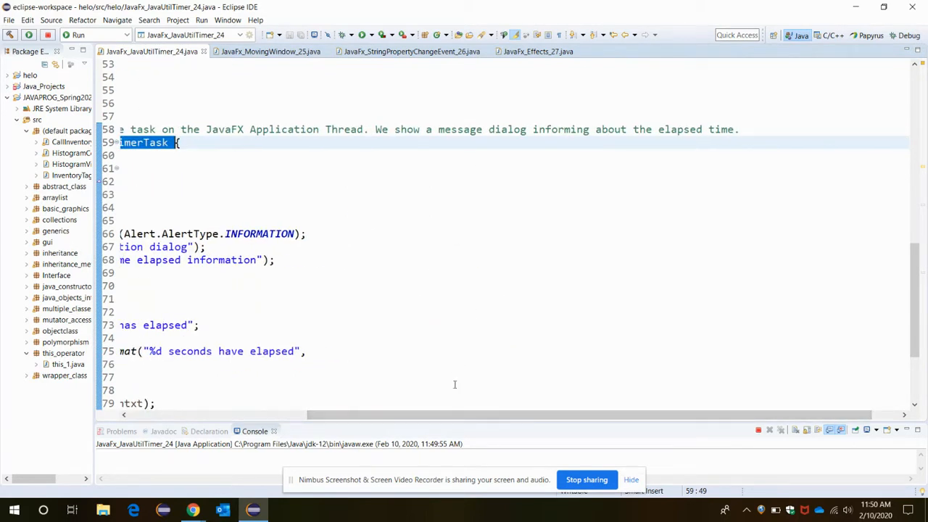
{"action": "scroll", "scroll_direction": "left", "scroll_amount": 3}
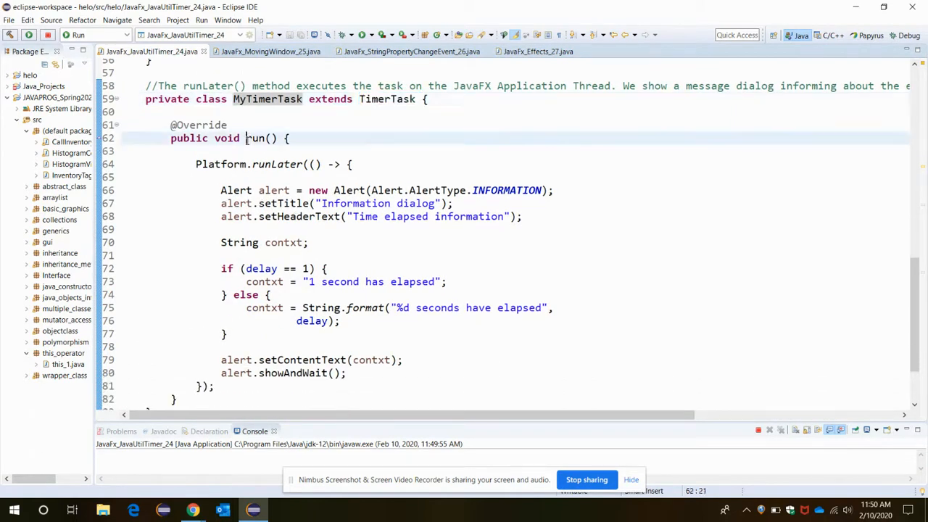
{"action": "double_click", "coordinate": [261, 138]}
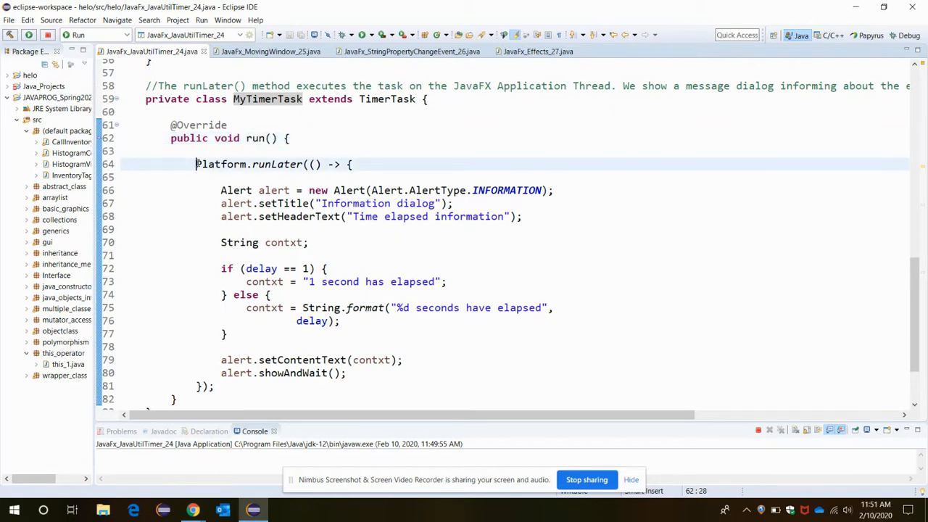
Highlight the Platform class and the expression creating the INFORMATION alert.
{"action": "double_click", "coordinate": [279, 164]}
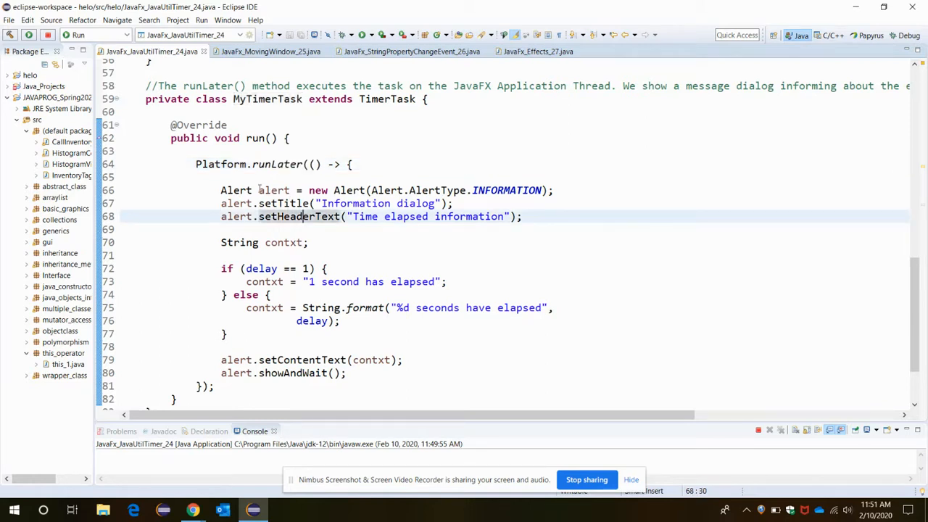
{"action": "left_click_drag", "start_coordinate": [258, 190], "coordinate": [549, 190]}
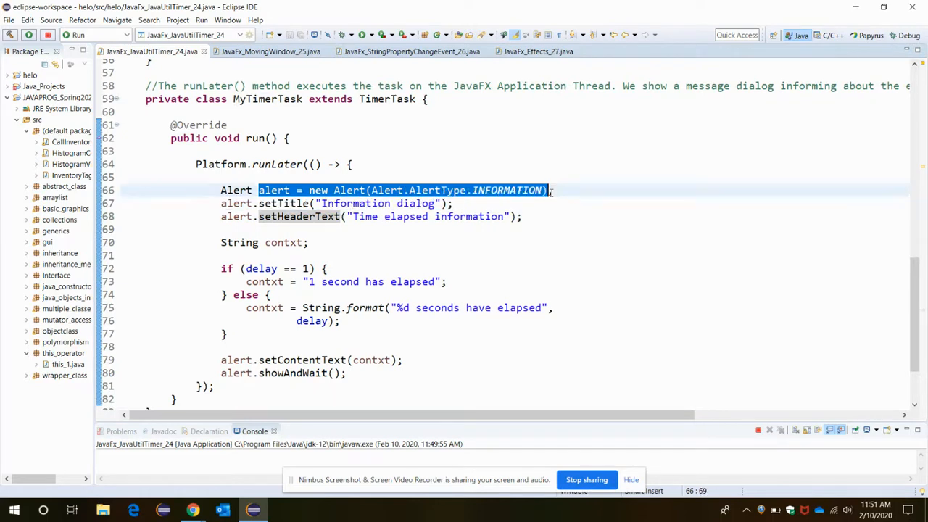
{"action": "left_click", "coordinate": [456, 203]}
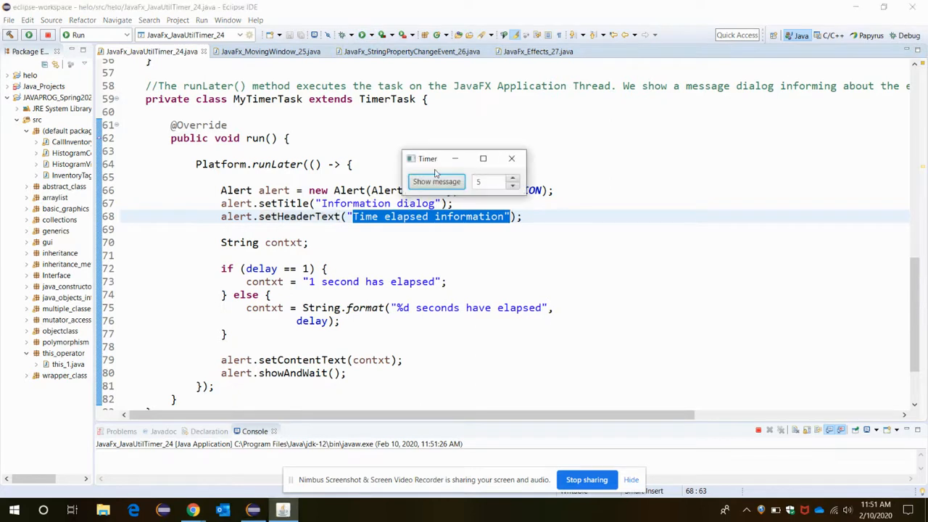
{"action": "mouse_move", "coordinate": [515, 195]}
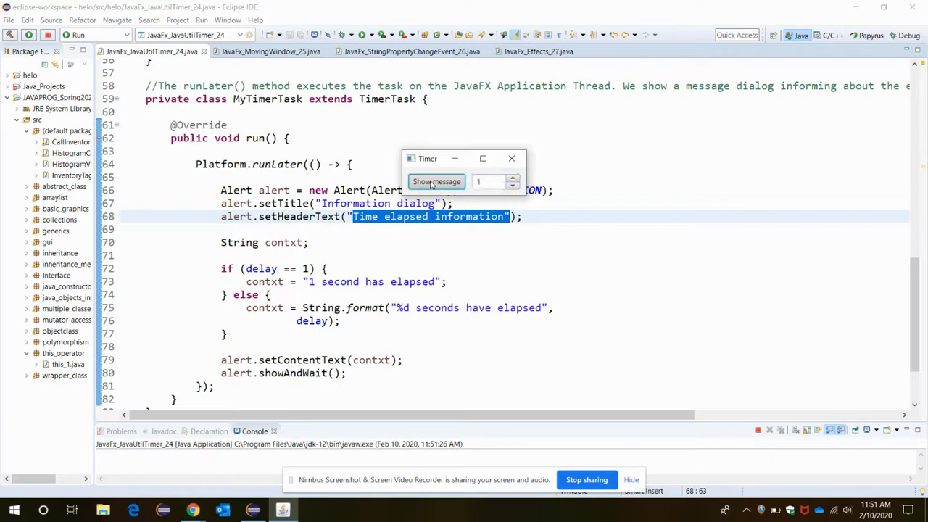
Show the message with a 1-second delay and close the information dialog.
{"action": "left_click", "coordinate": [436, 182]}
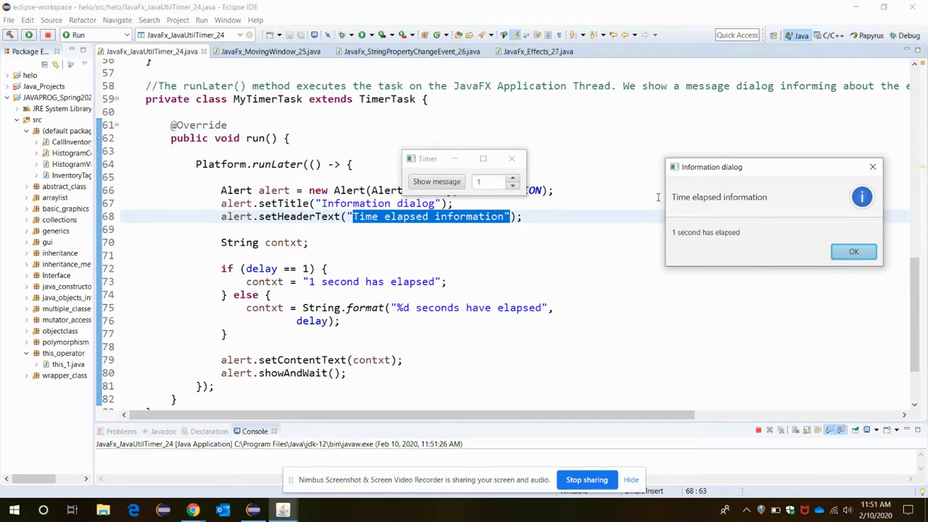
{"action": "mouse_move", "coordinate": [667, 174]}
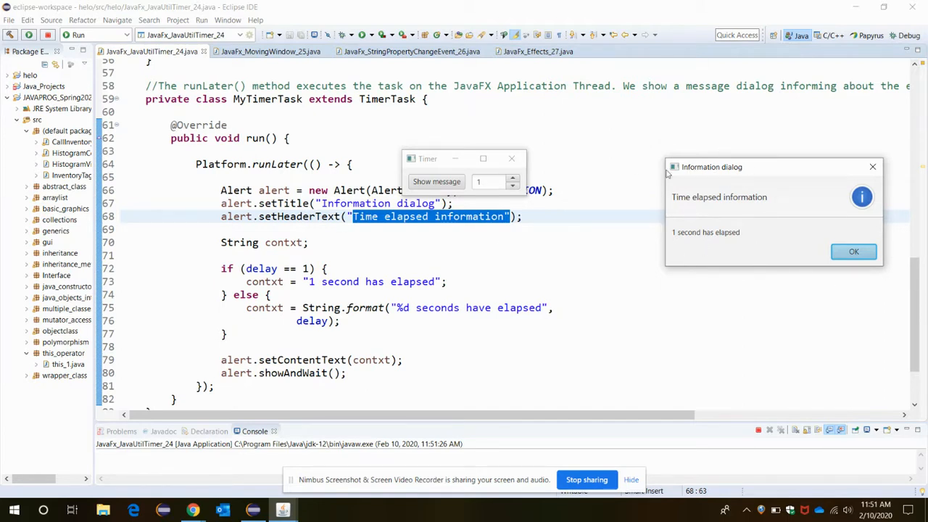
{"action": "mouse_move", "coordinate": [790, 220]}
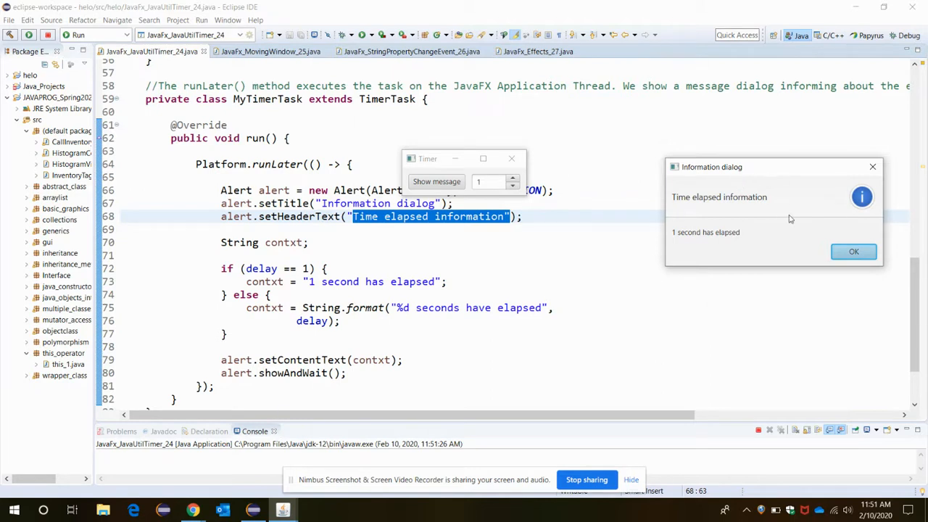
{"action": "mouse_move", "coordinate": [834, 203]}
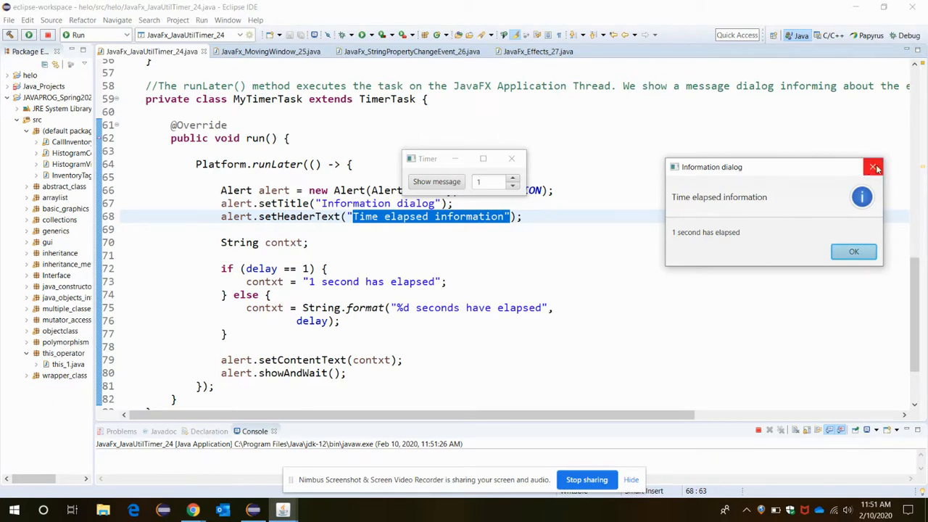
{"action": "left_click", "coordinate": [873, 167]}
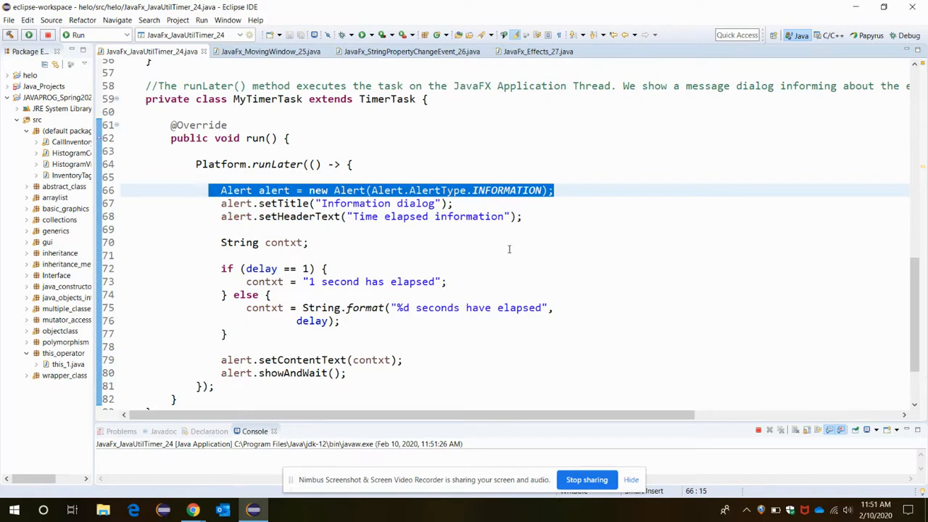
{"action": "mouse_move", "coordinate": [471, 251]}
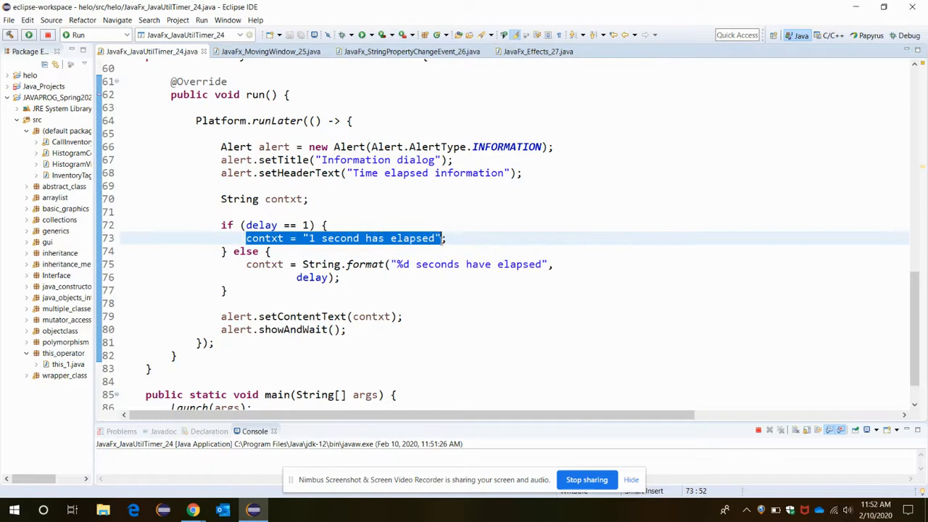
Relaunch the demo, set the delay to 2, show the message, and close the dialog.
{"action": "left_click", "coordinate": [273, 199]}
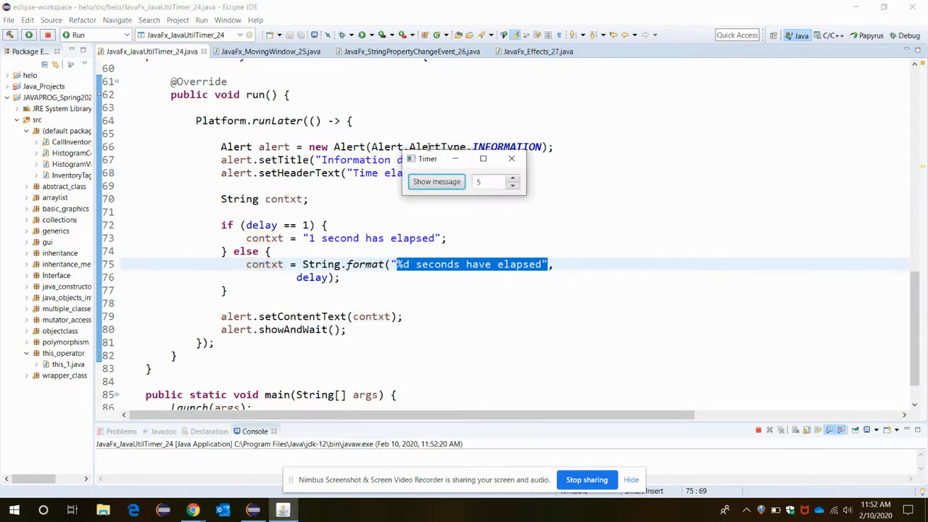
{"action": "left_click", "coordinate": [514, 186]}
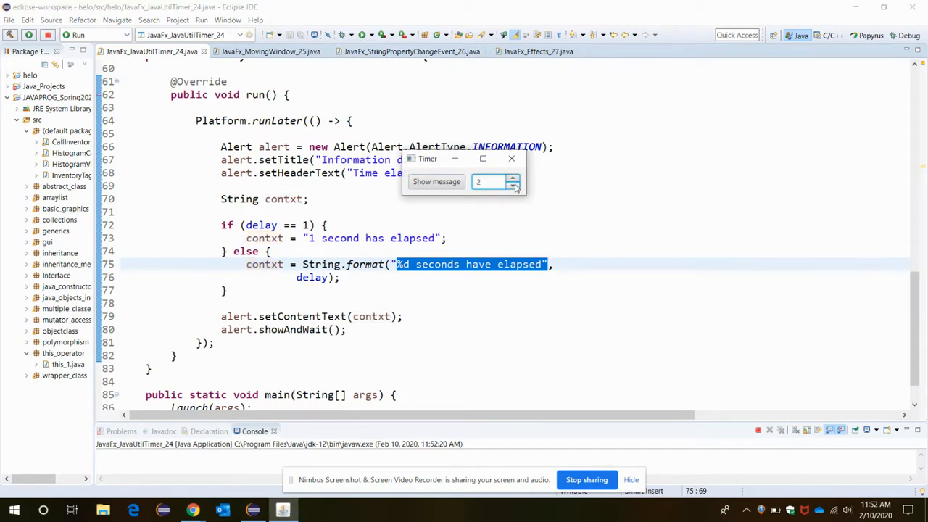
{"action": "left_click", "coordinate": [513, 186]}
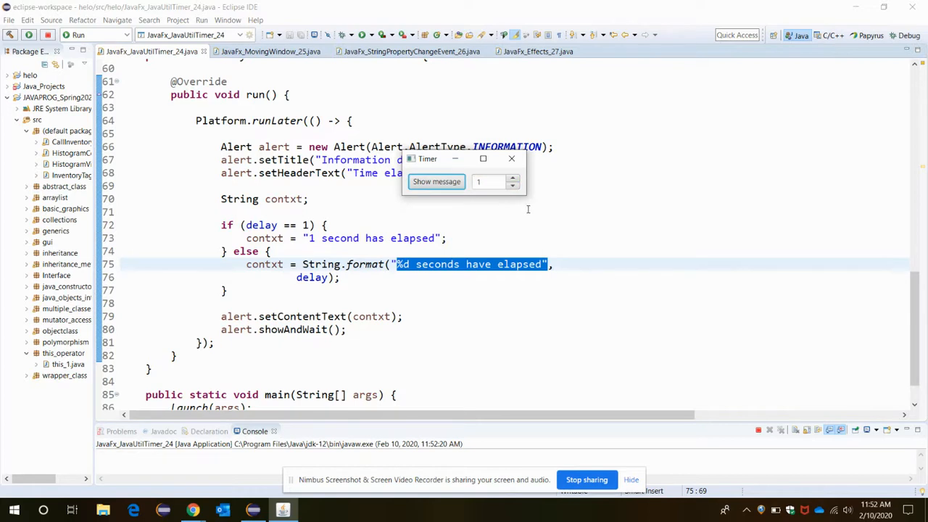
{"action": "left_click", "coordinate": [436, 181]}
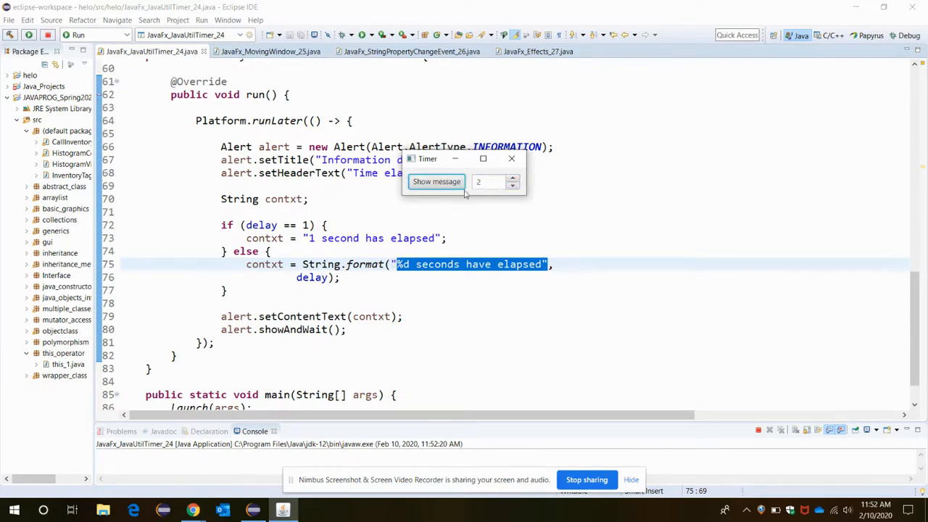
{"action": "left_click", "coordinate": [436, 181]}
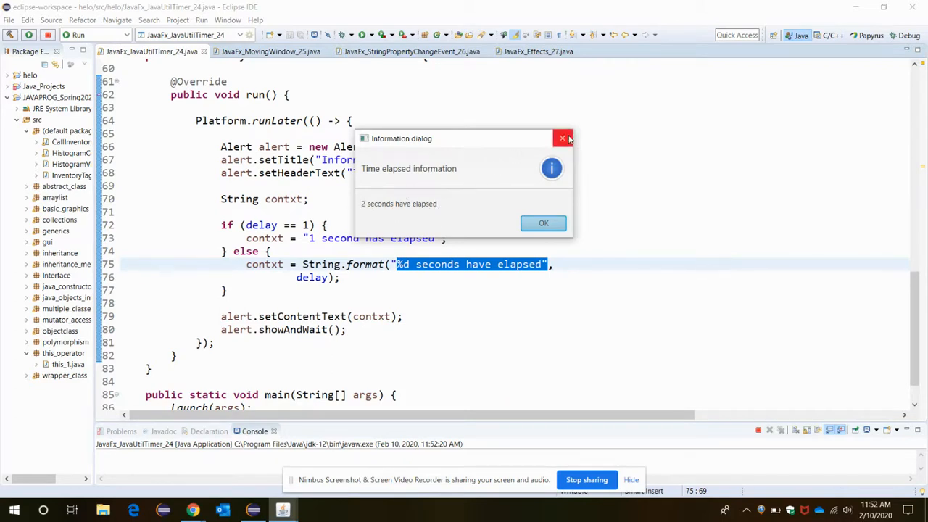
{"action": "left_click", "coordinate": [543, 223]}
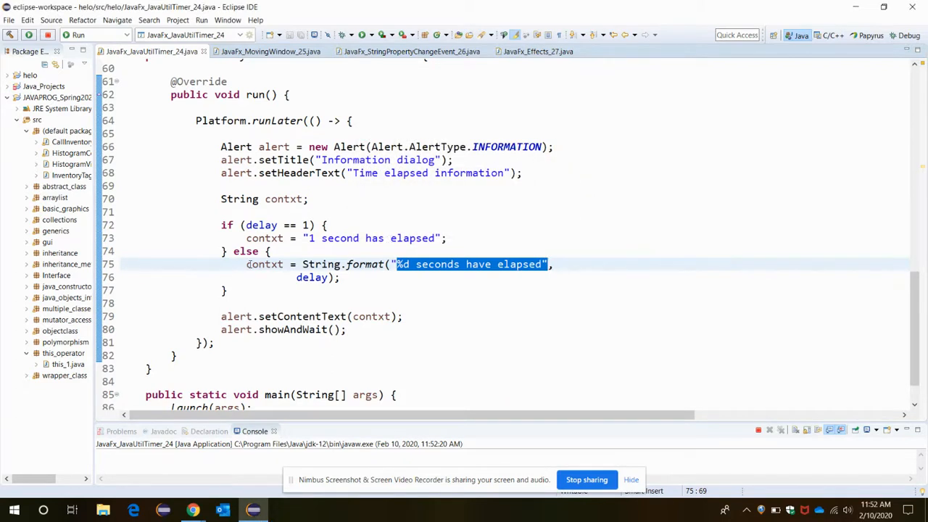